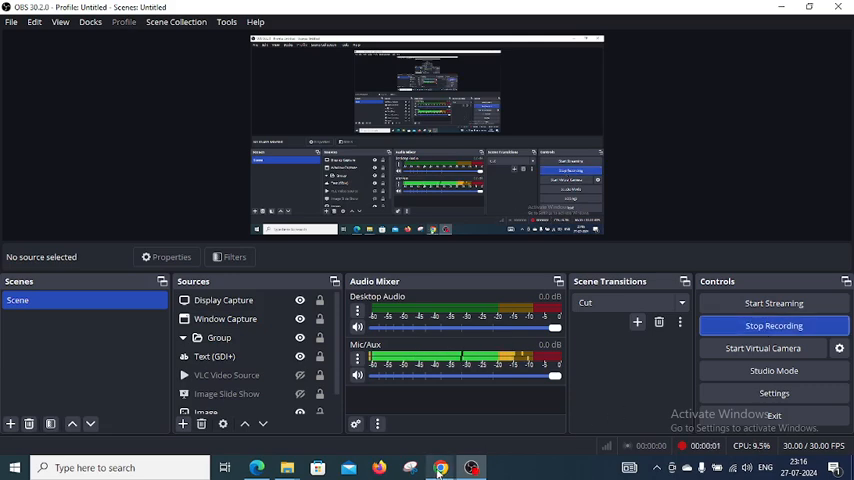
Bring Chrome forward and scroll the Week 2 Assignment 2 page down to the questions.
{"action": "left_click", "coordinate": [440, 467]}
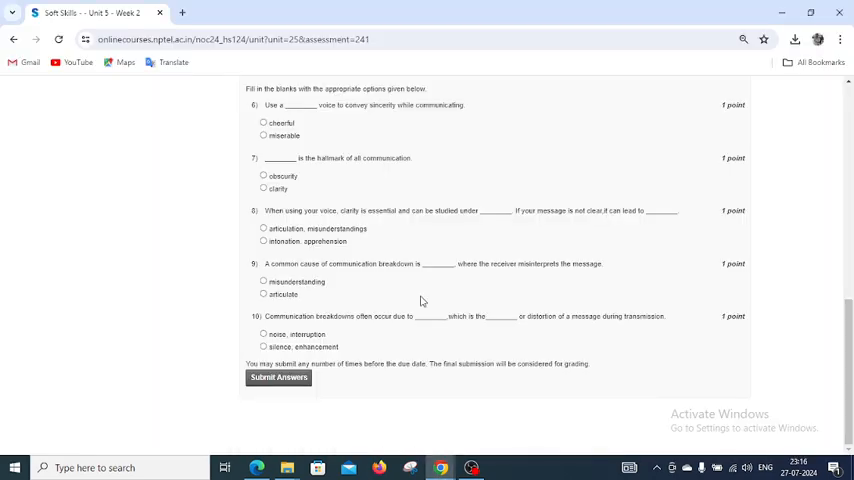
{"action": "left_click", "coordinate": [278, 377]}
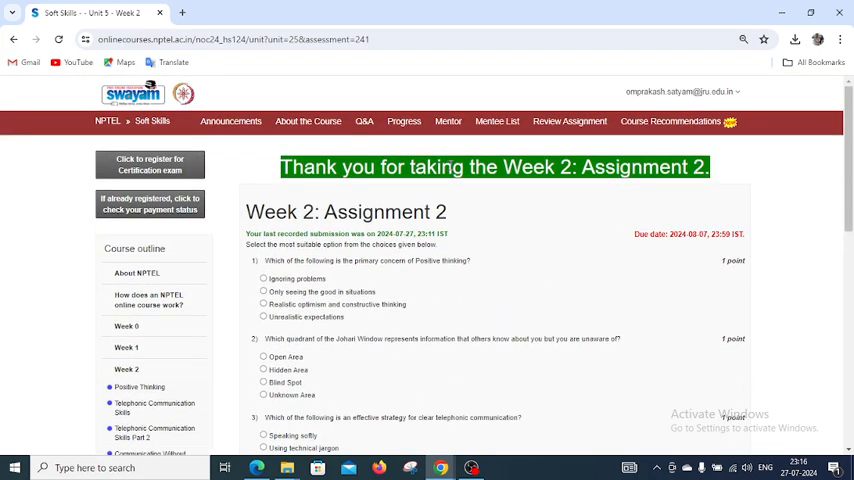
{"action": "scroll", "scroll_direction": "down", "scroll_amount": 3}
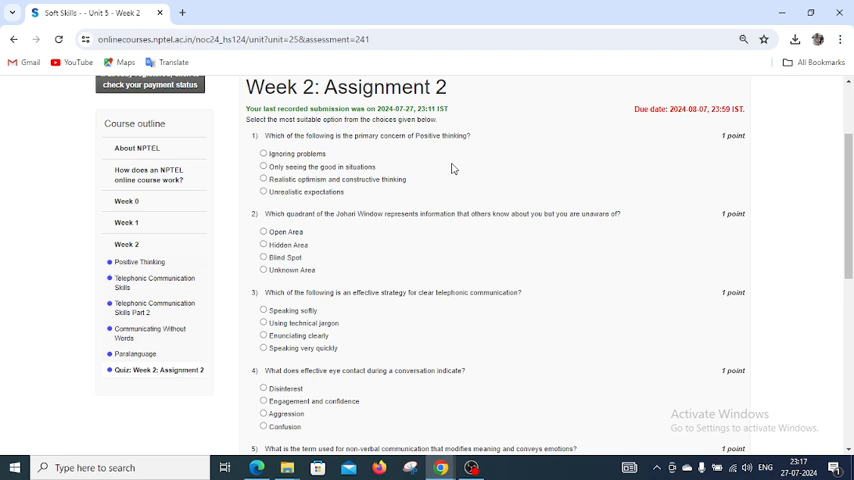
{"action": "mouse_move", "coordinate": [392, 183]}
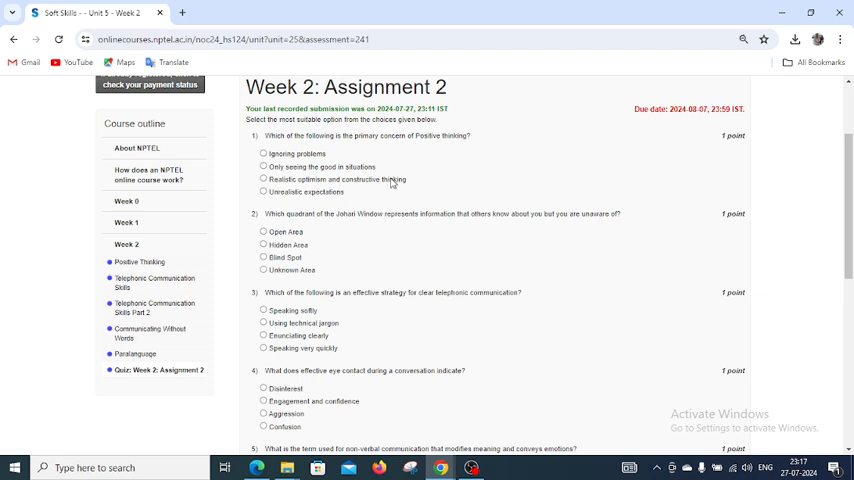
Select 'Realistic optimism and constructive thinking' for Q1 and 'Blind Spot' for Q2.
{"action": "left_click", "coordinate": [264, 179]}
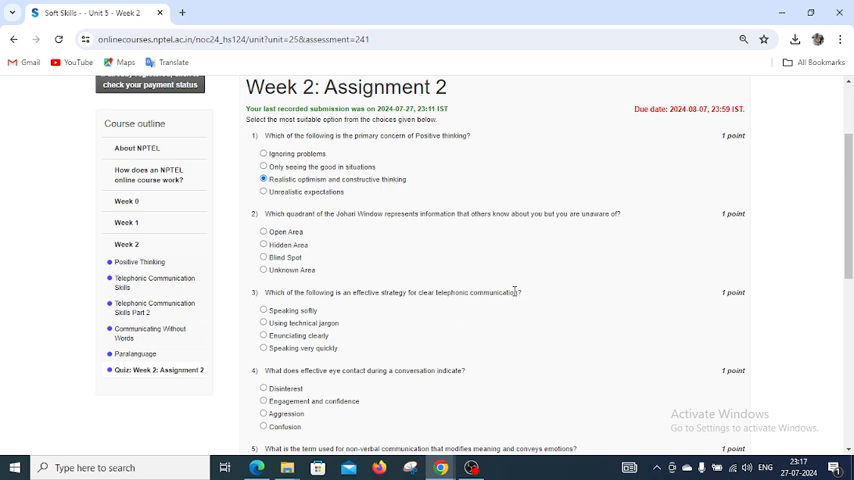
{"action": "mouse_move", "coordinate": [518, 291]}
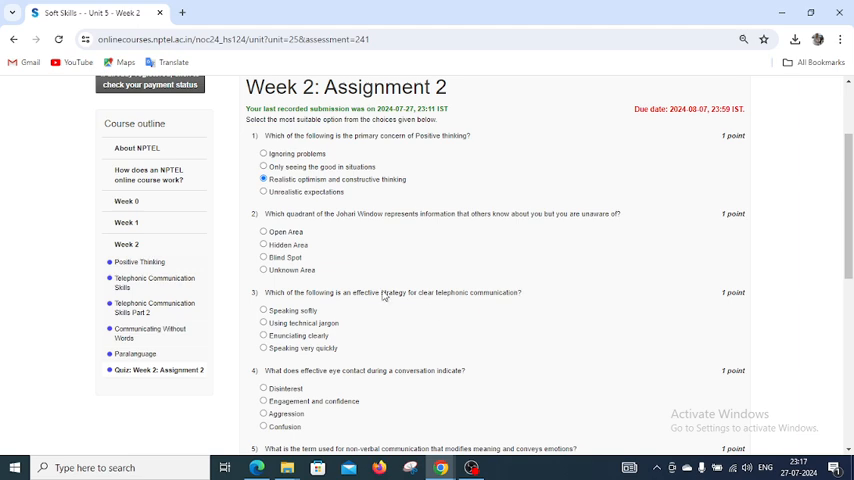
{"action": "left_click", "coordinate": [263, 257]}
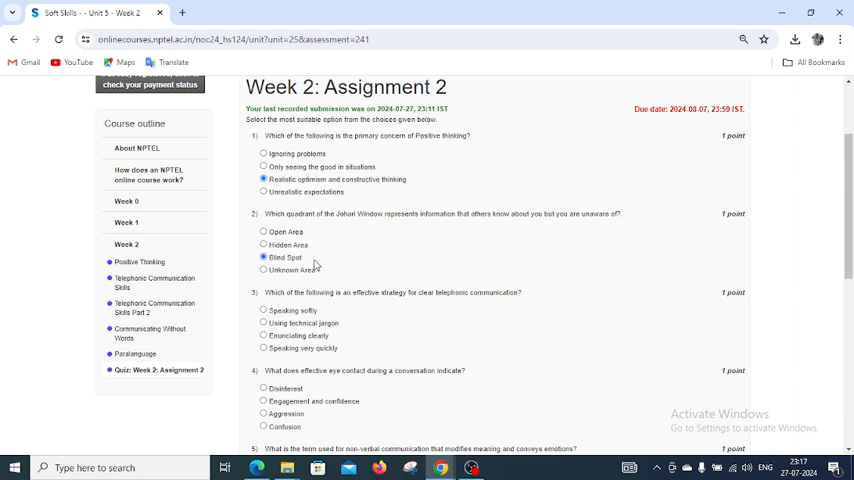
Scroll down to bring questions 3 through 5 into view.
{"action": "scroll", "scroll_direction": "down", "scroll_amount": 3}
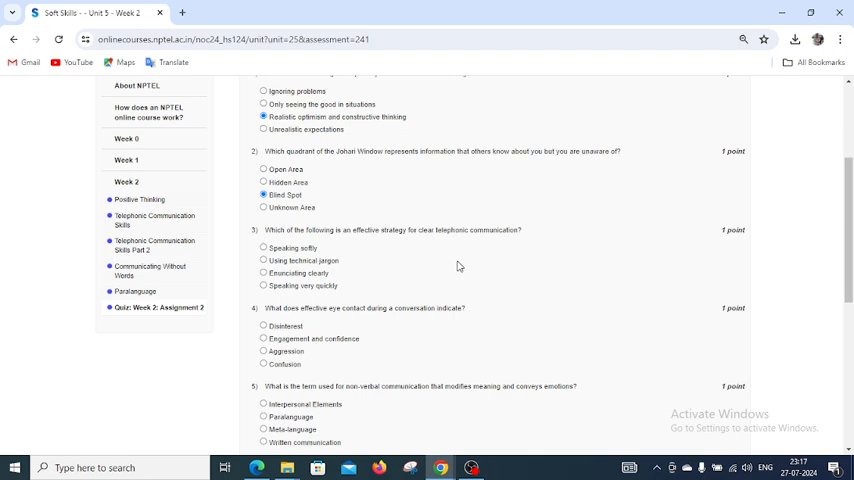
{"action": "mouse_move", "coordinate": [466, 246]}
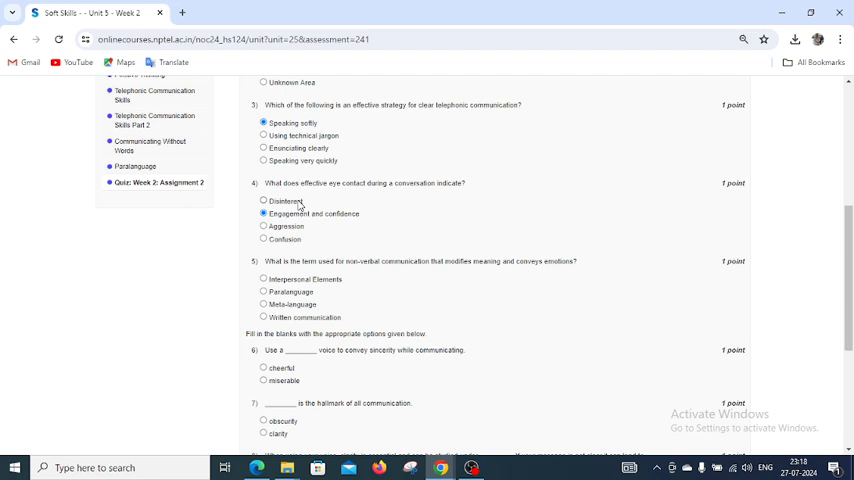
{"action": "mouse_move", "coordinate": [300, 203]}
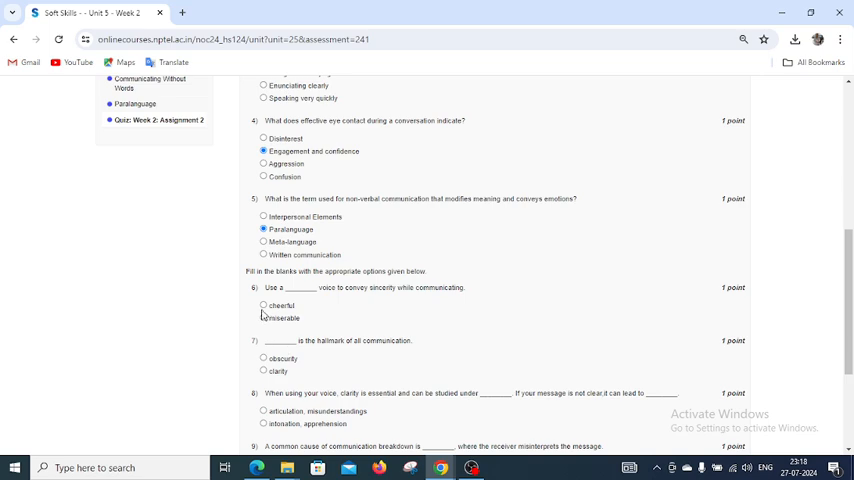
Scroll further down and answer question 8 with 'articulation, misunderstandings'.
{"action": "scroll", "scroll_direction": "down", "scroll_amount": 3}
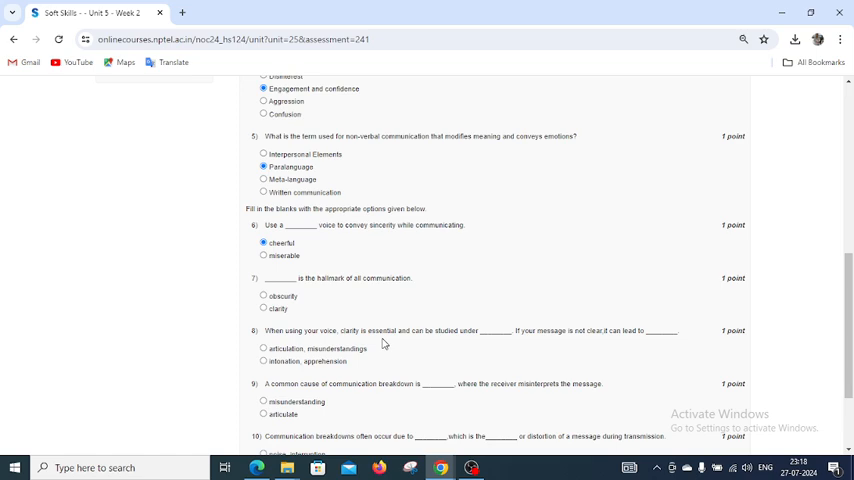
{"action": "mouse_move", "coordinate": [309, 330]}
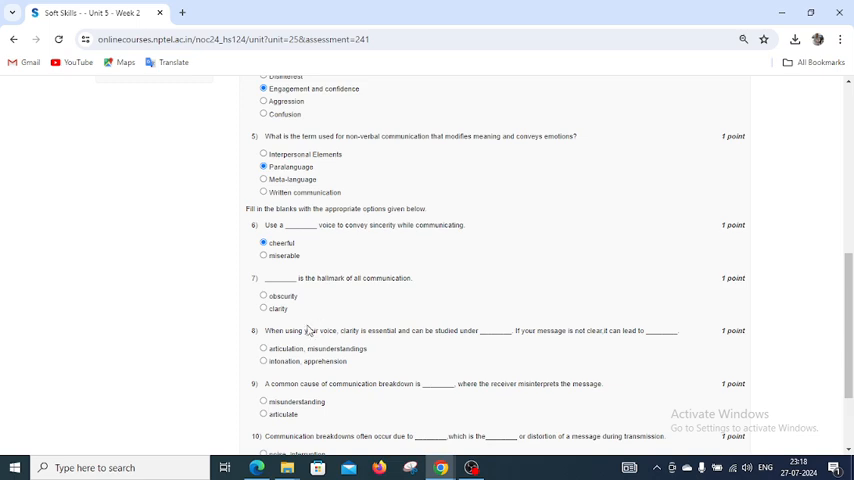
{"action": "scroll", "scroll_direction": "down", "scroll_amount": 3}
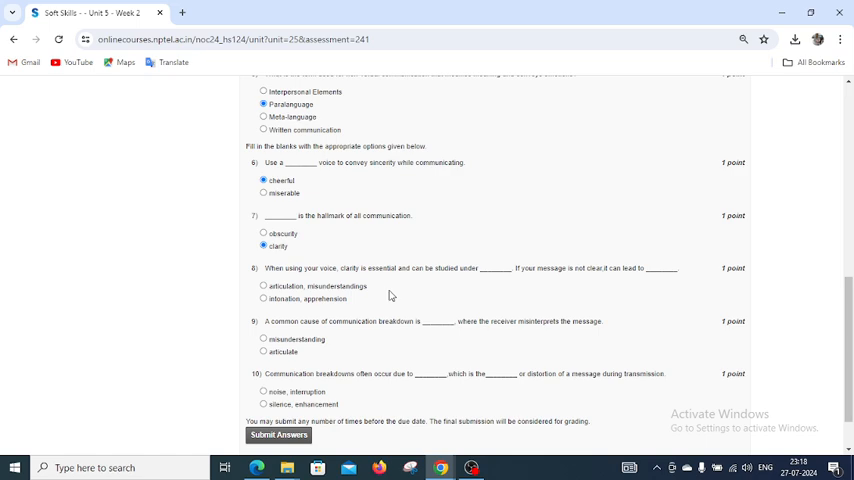
{"action": "left_click", "coordinate": [263, 286]}
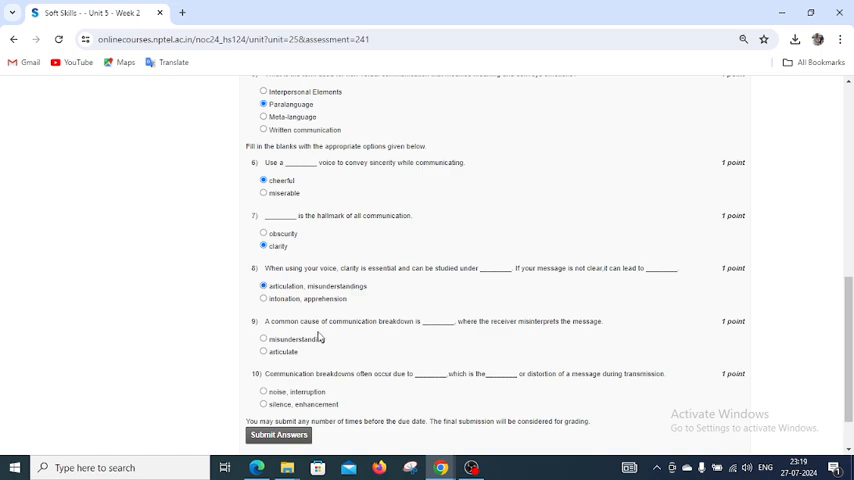
{"action": "mouse_move", "coordinate": [293, 344]}
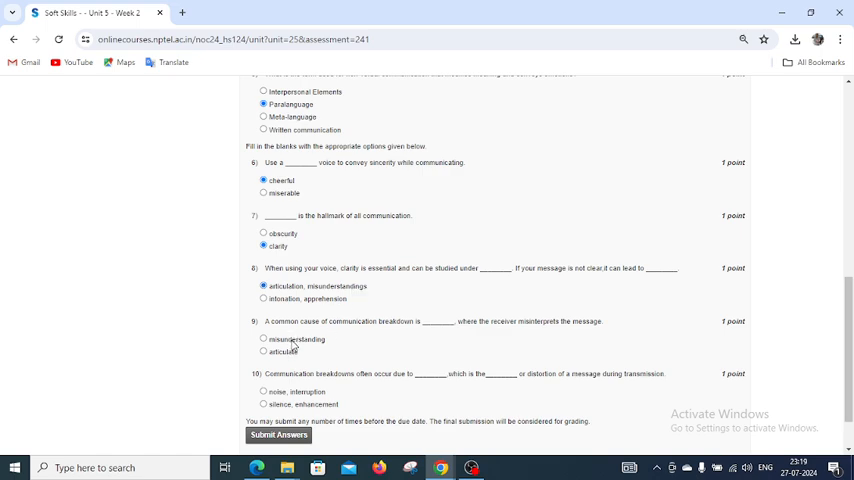
Select 'misunderstanding' for Q9 and 'noise, interruption' for Q10.
{"action": "left_click", "coordinate": [264, 339]}
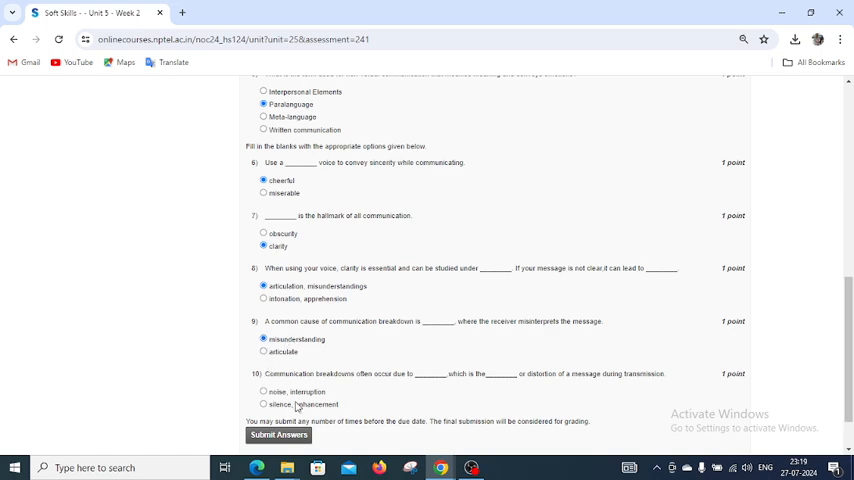
{"action": "left_click", "coordinate": [264, 391]}
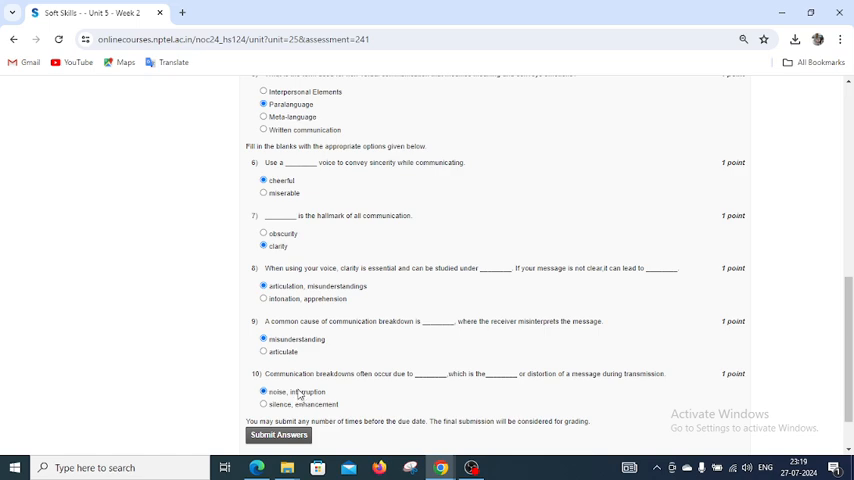